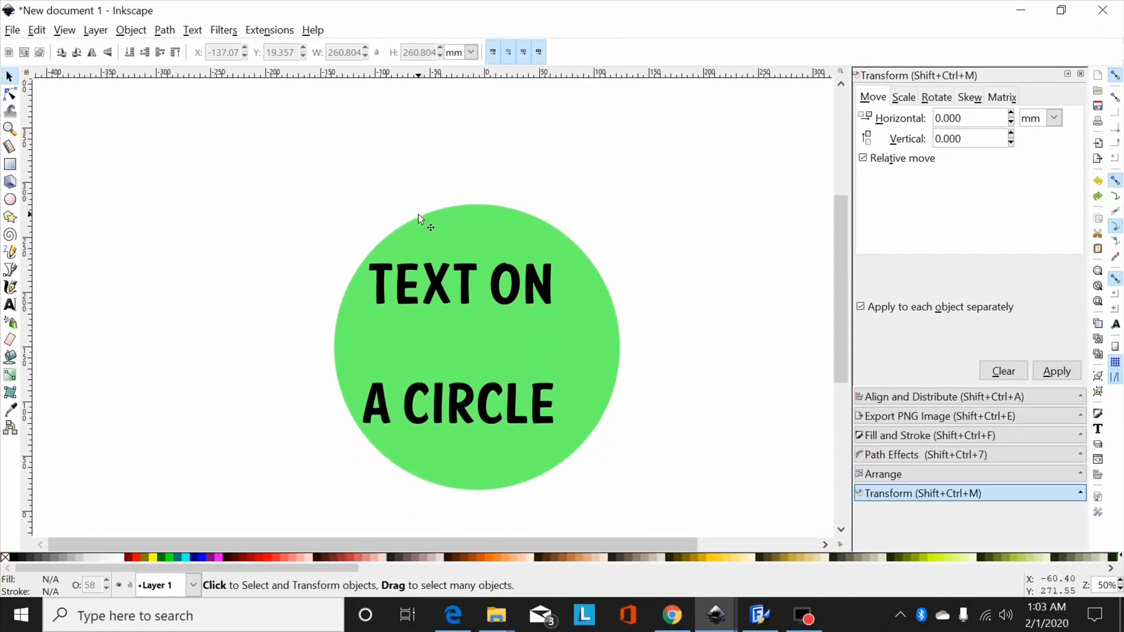
{"action": "mouse_move", "coordinate": [616, 305]}
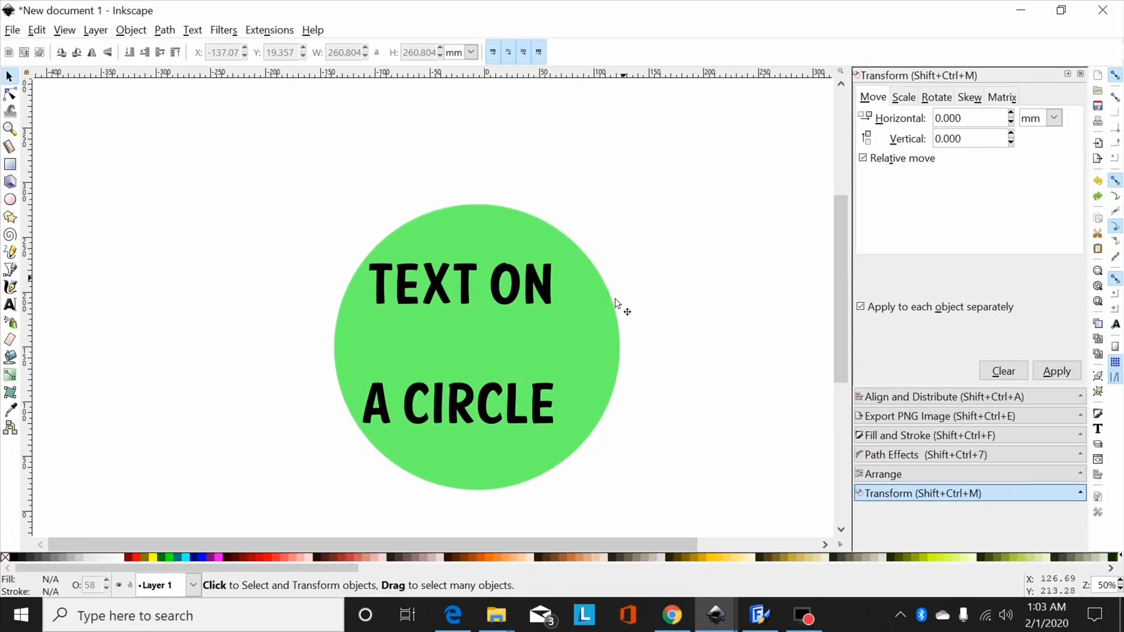
{"action": "mouse_move", "coordinate": [487, 422]}
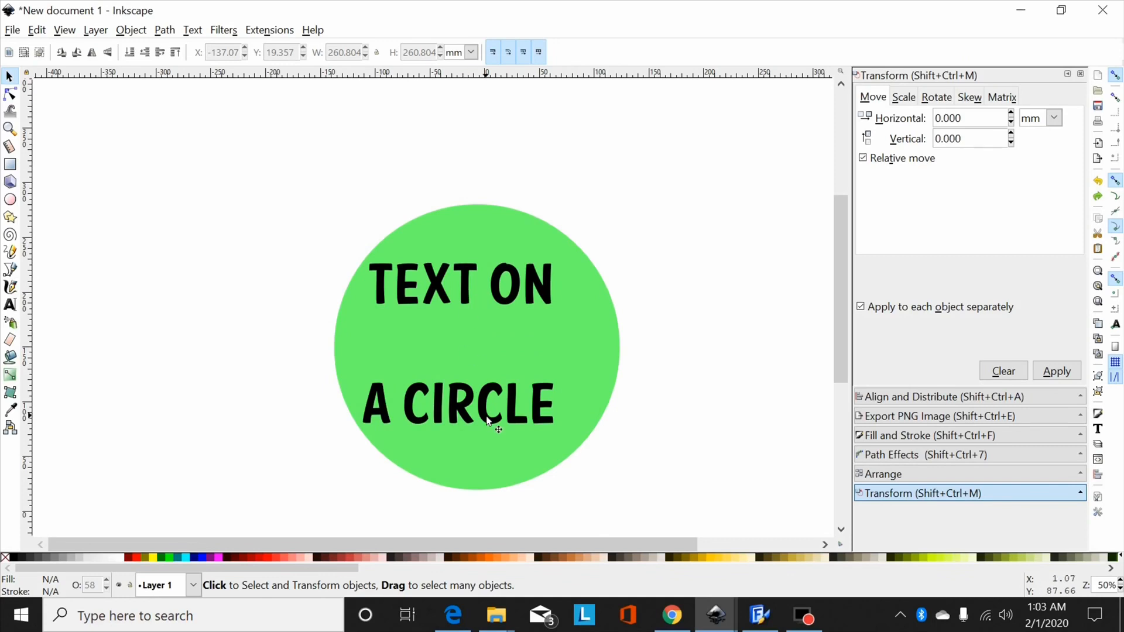
Step: Select the 'TEXT ON' text together with the green circle and put it on the path
{"action": "left_click", "coordinate": [486, 421]}
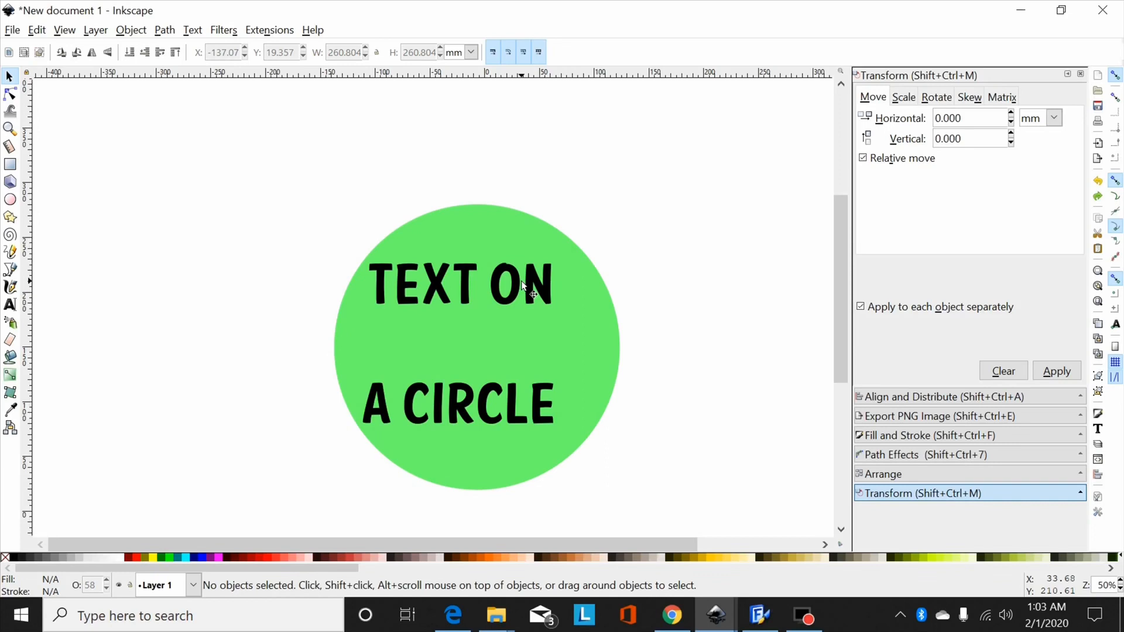
{"action": "left_click", "coordinate": [459, 284]}
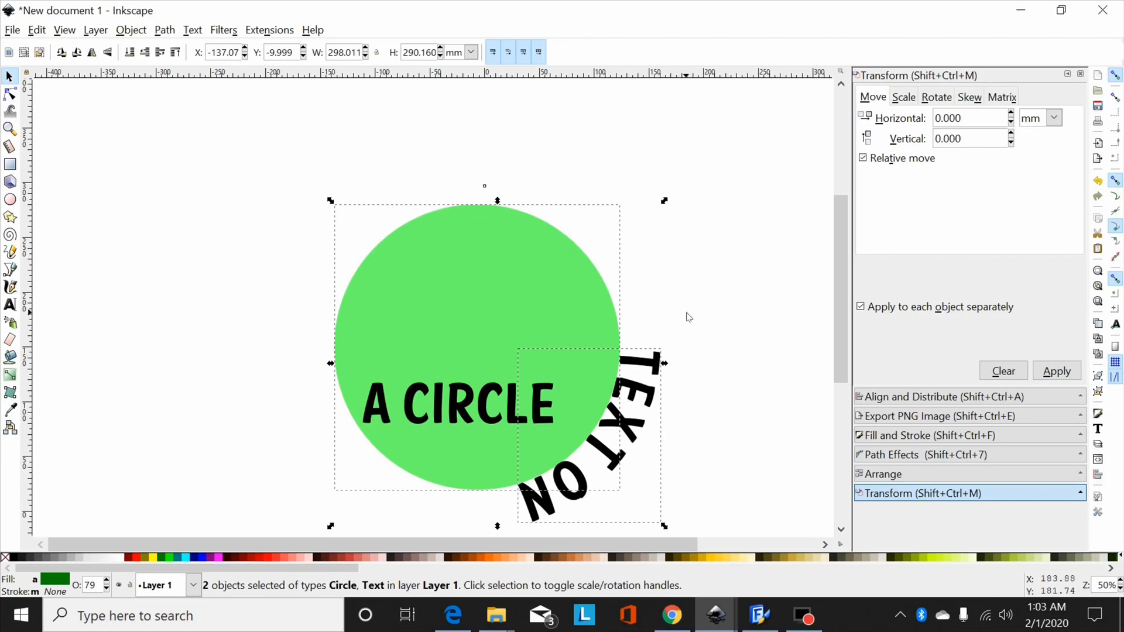
Step: Rotate the green circle until the curved 'TEXT ON' arcs across its top
{"action": "left_click", "coordinate": [688, 317]}
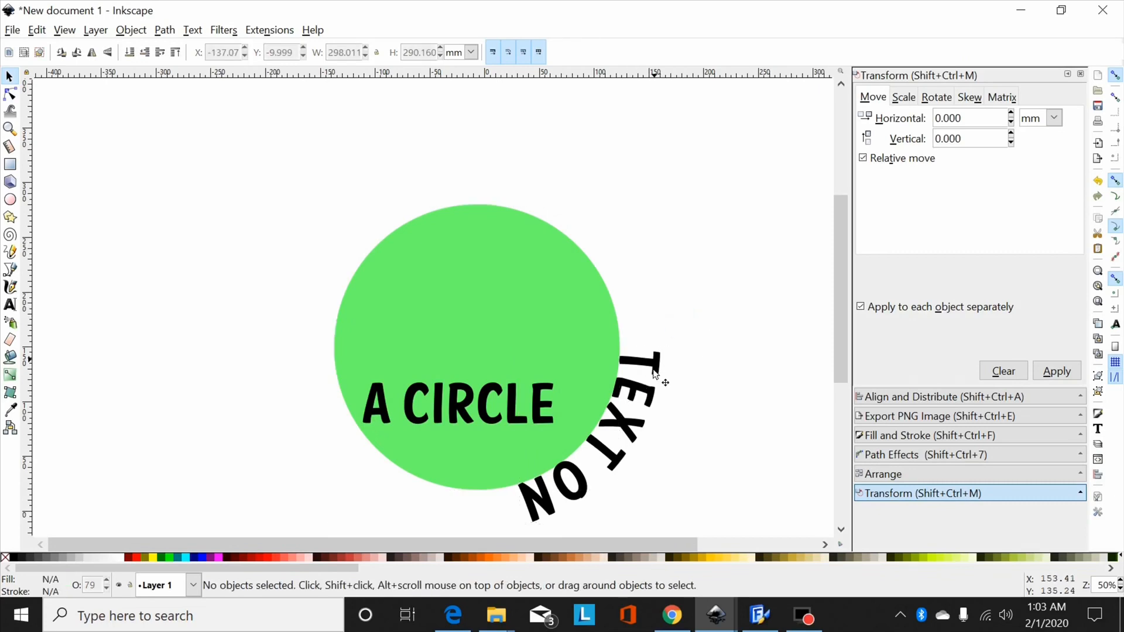
{"action": "left_click", "coordinate": [548, 292]}
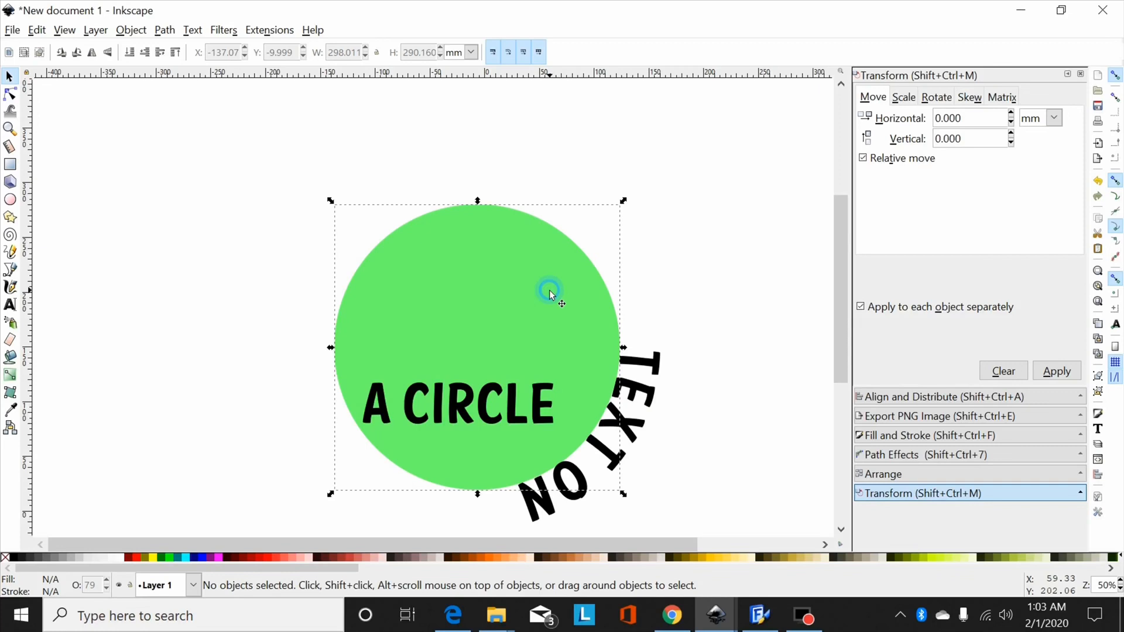
{"action": "left_click", "coordinate": [548, 290]}
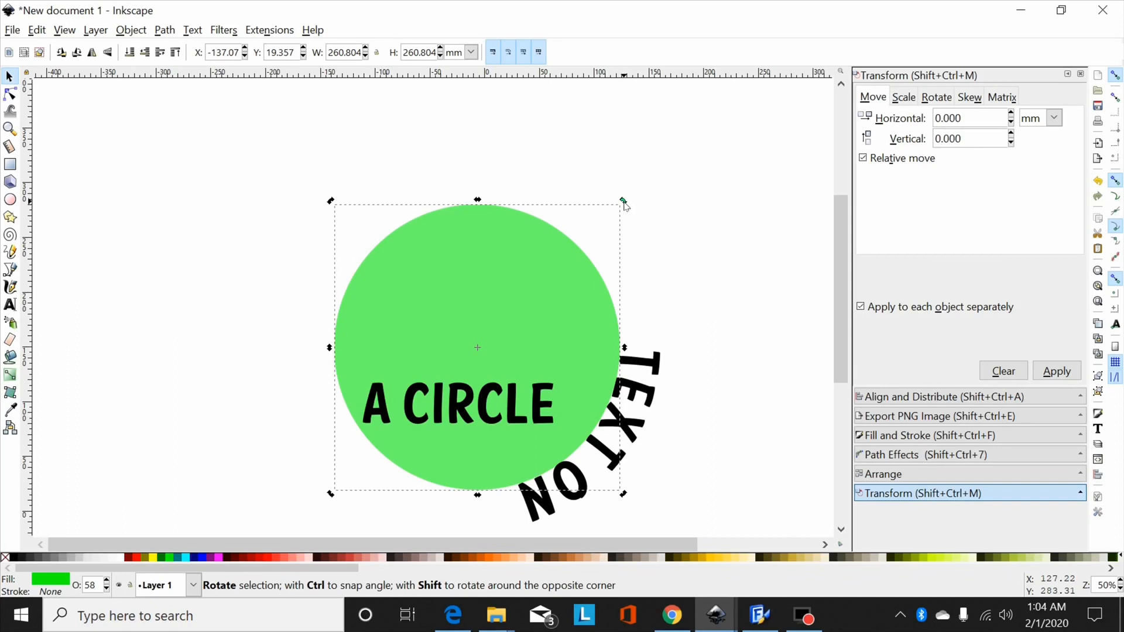
{"action": "left_click_drag", "start_coordinate": [622, 203], "coordinate": [534, 488]}
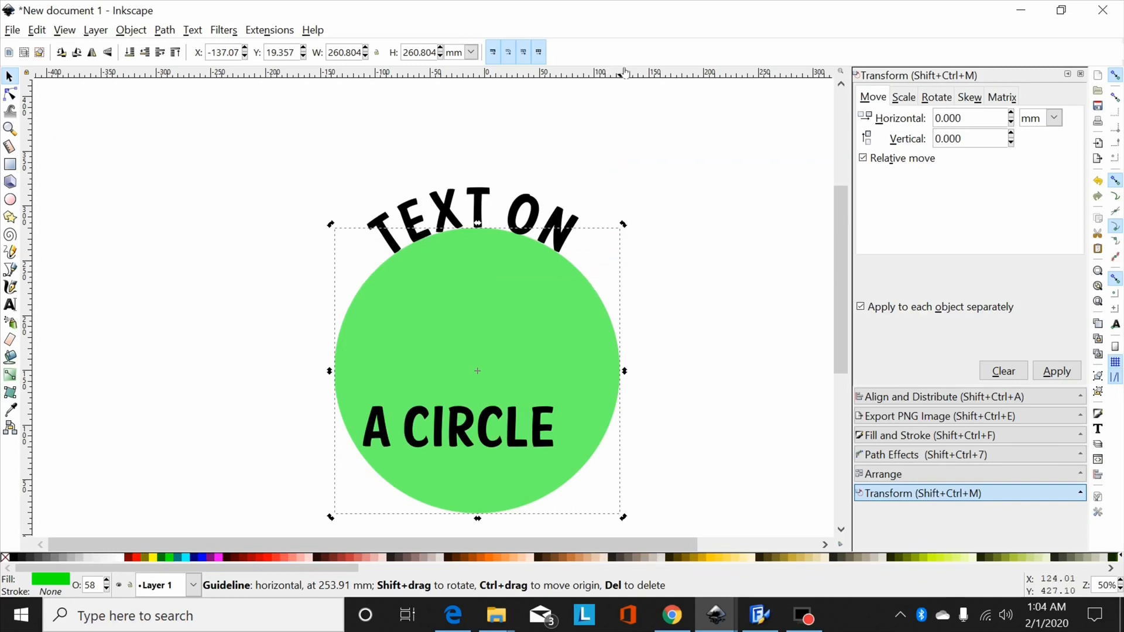
Step: Convert the arched 'TEXT ON' lettering into a standalone path
{"action": "scroll", "scroll_direction": "down", "scroll_amount": 3}
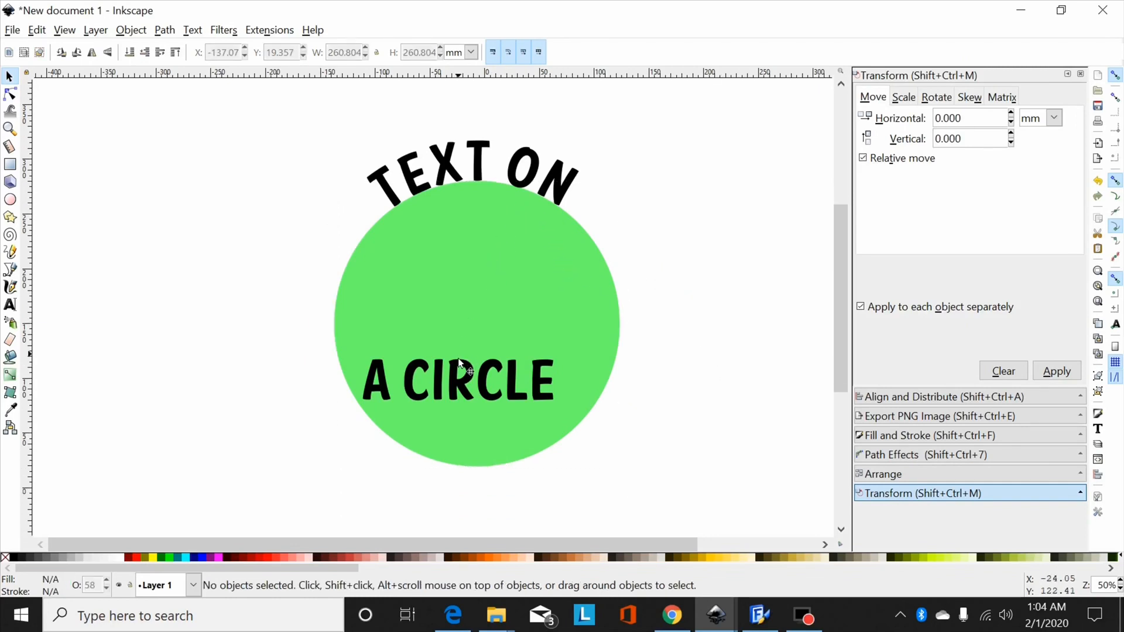
{"action": "mouse_move", "coordinate": [509, 397]}
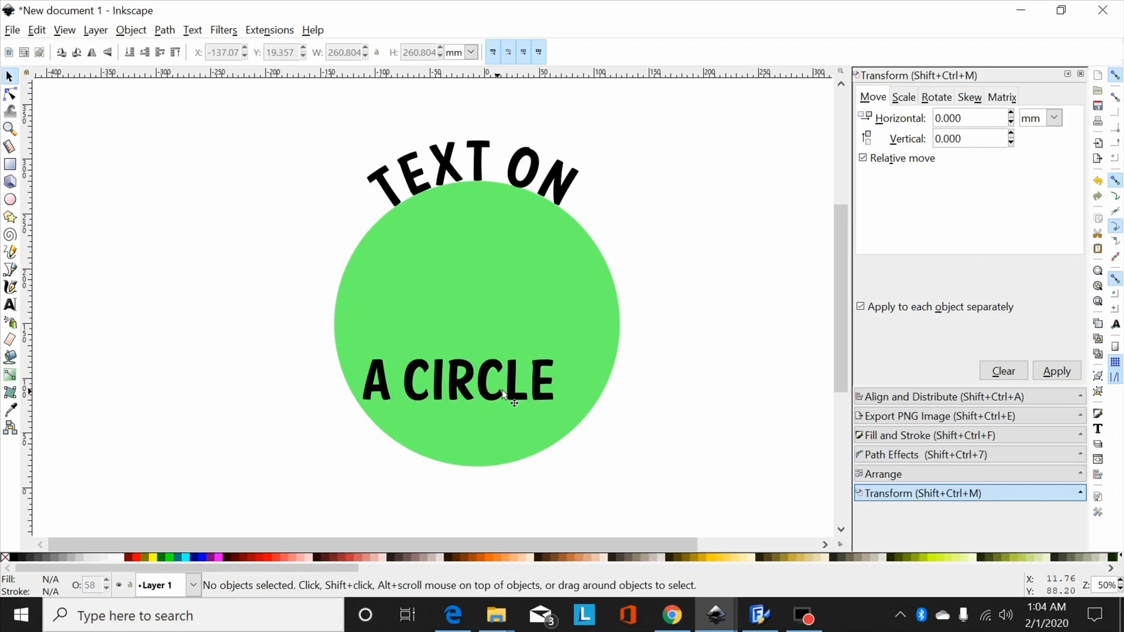
{"action": "mouse_move", "coordinate": [527, 199]}
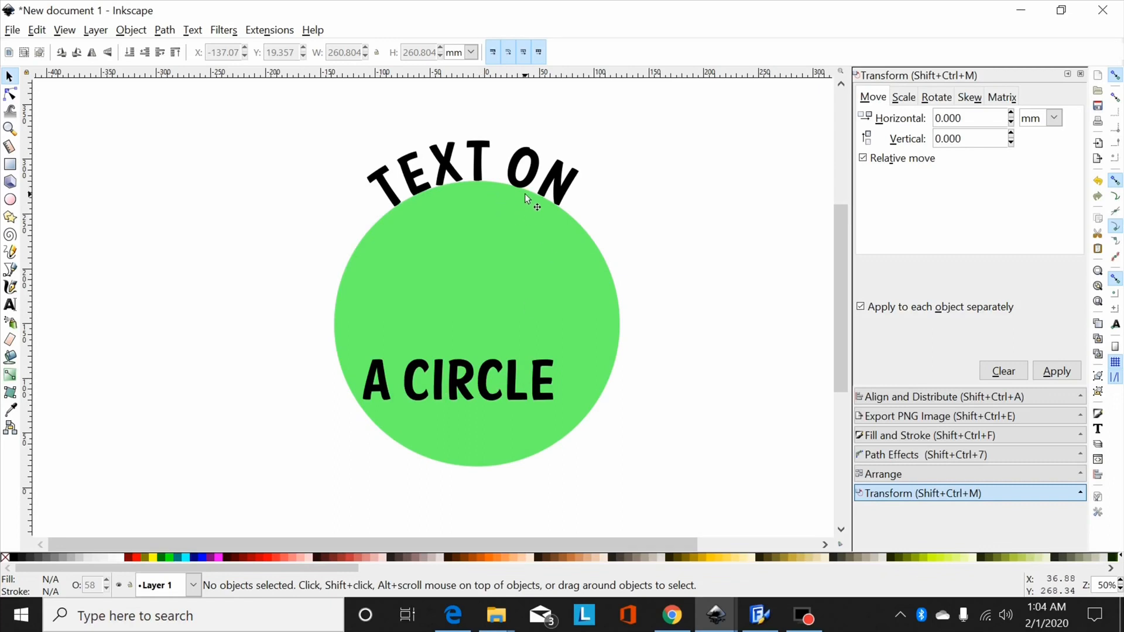
{"action": "mouse_move", "coordinate": [540, 179]}
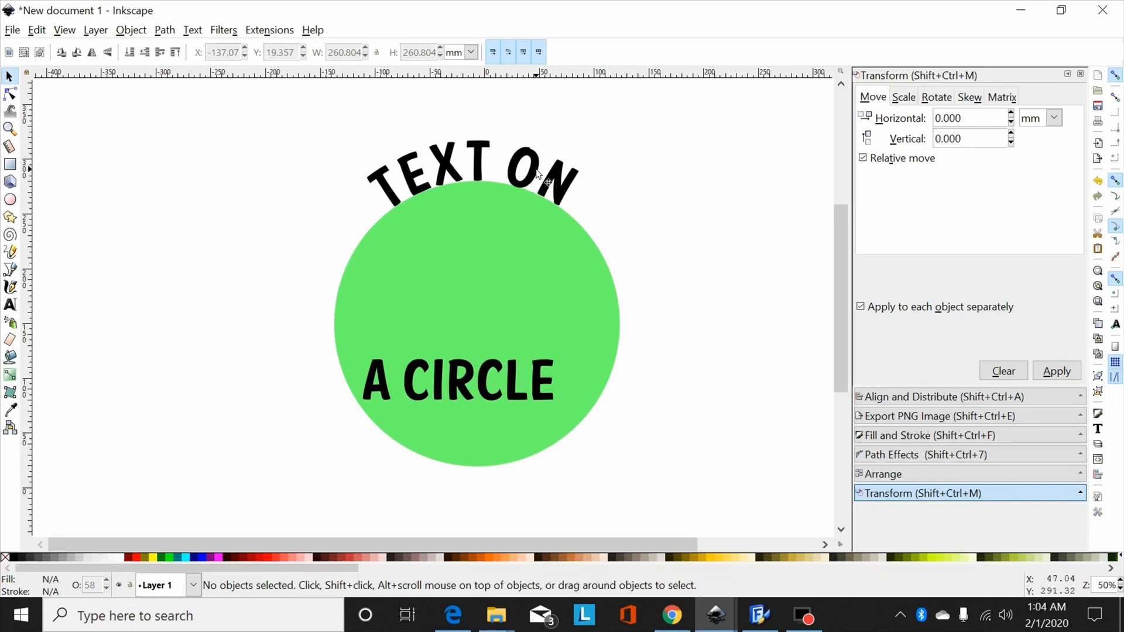
{"action": "mouse_move", "coordinate": [541, 173]}
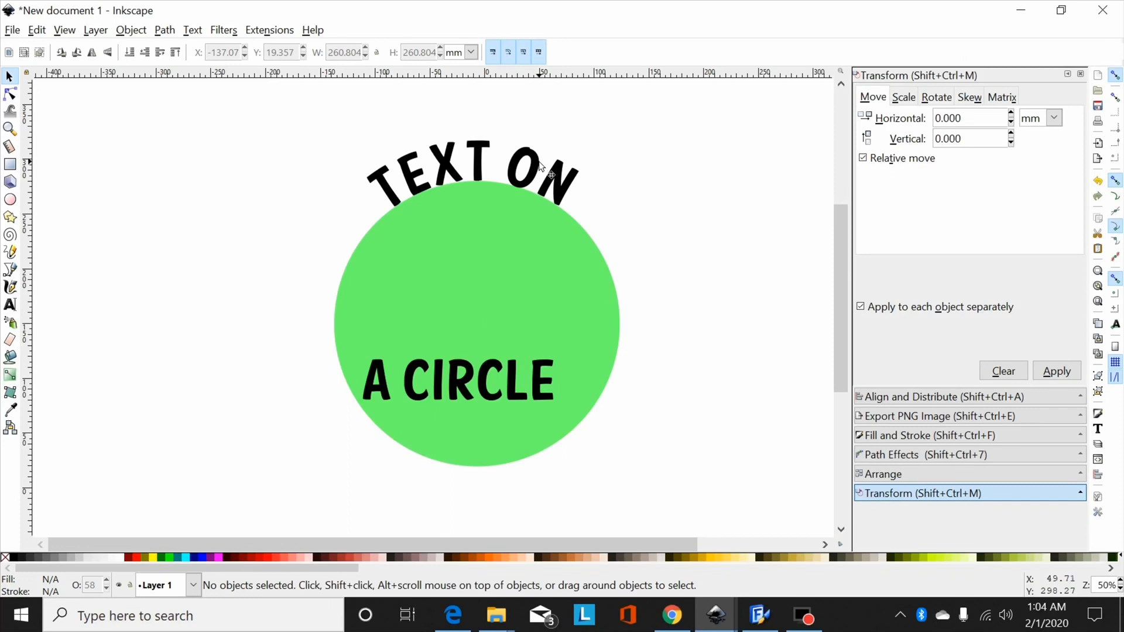
{"action": "mouse_move", "coordinate": [521, 176]}
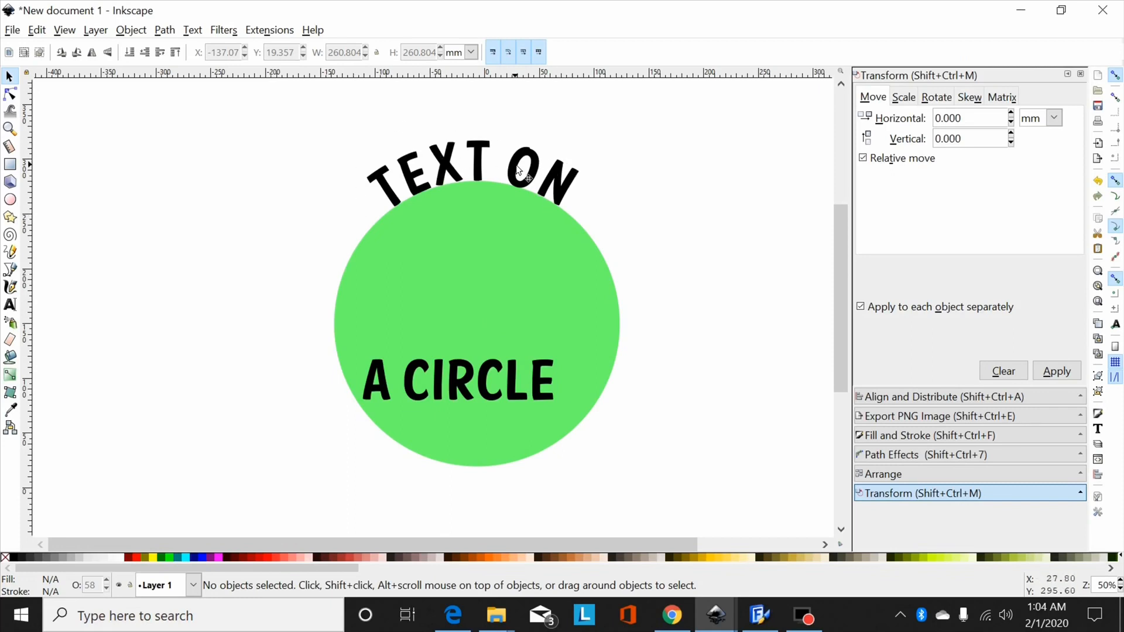
{"action": "left_click", "coordinate": [473, 176]}
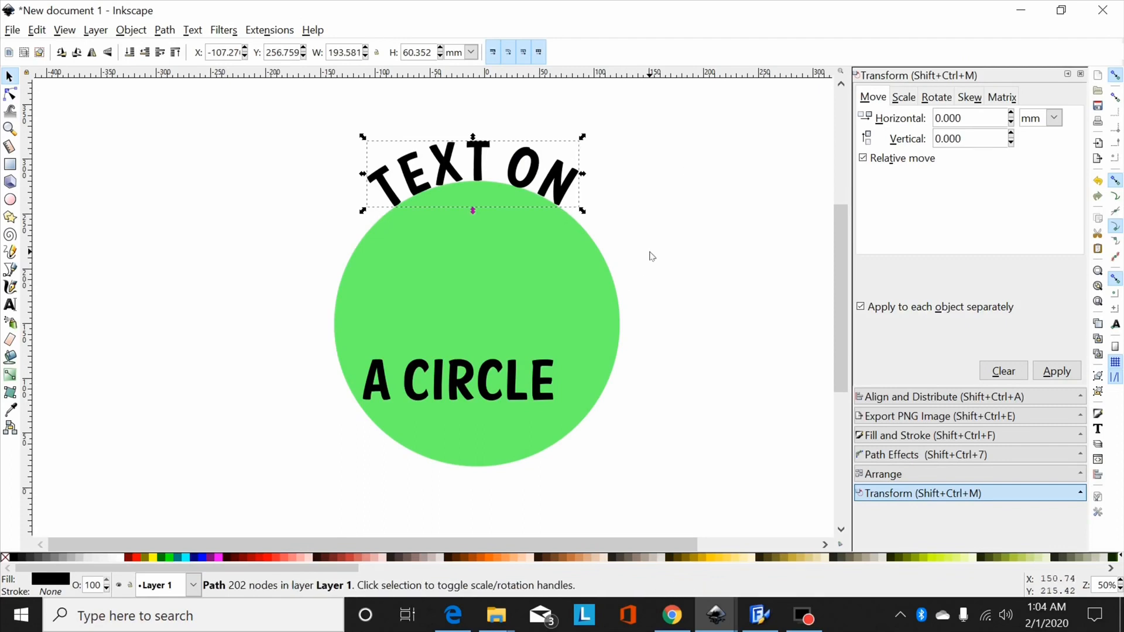
Step: Put 'A CIRCLE' on the green circle's outline so it curves along the lower edge
{"action": "left_click", "coordinate": [442, 380]}
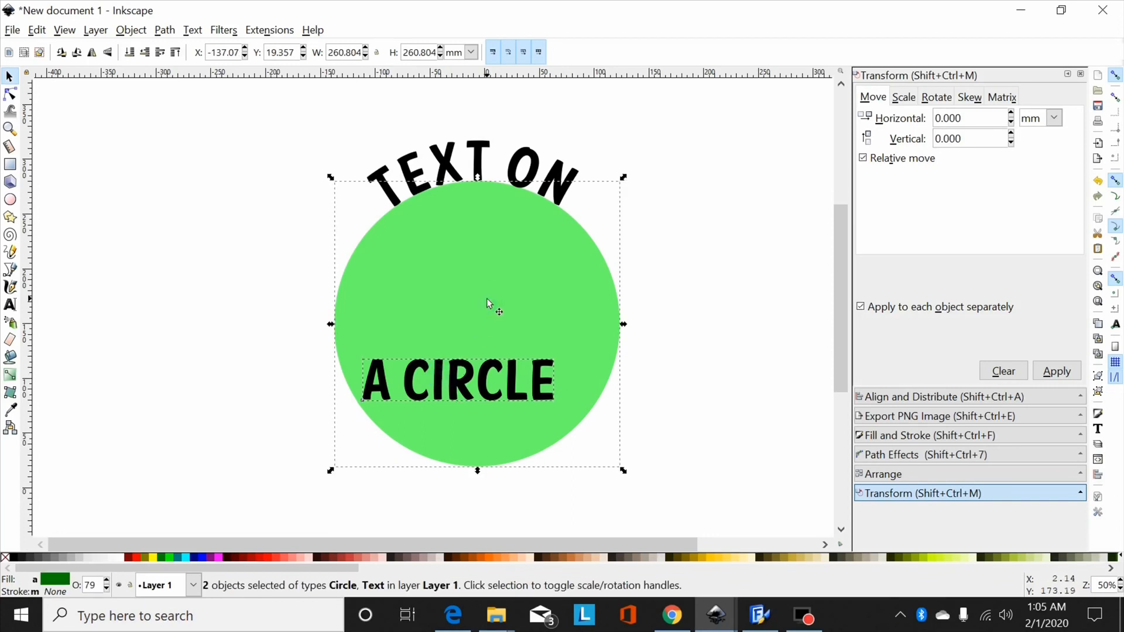
{"action": "left_click", "coordinate": [191, 30]}
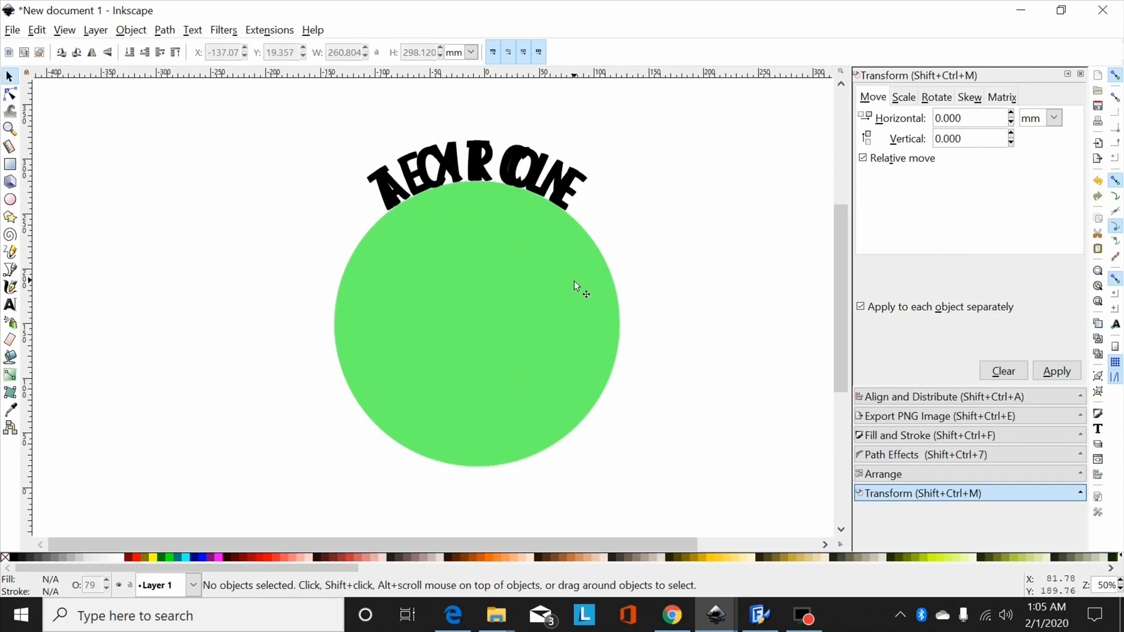
{"action": "left_click", "coordinate": [577, 287]}
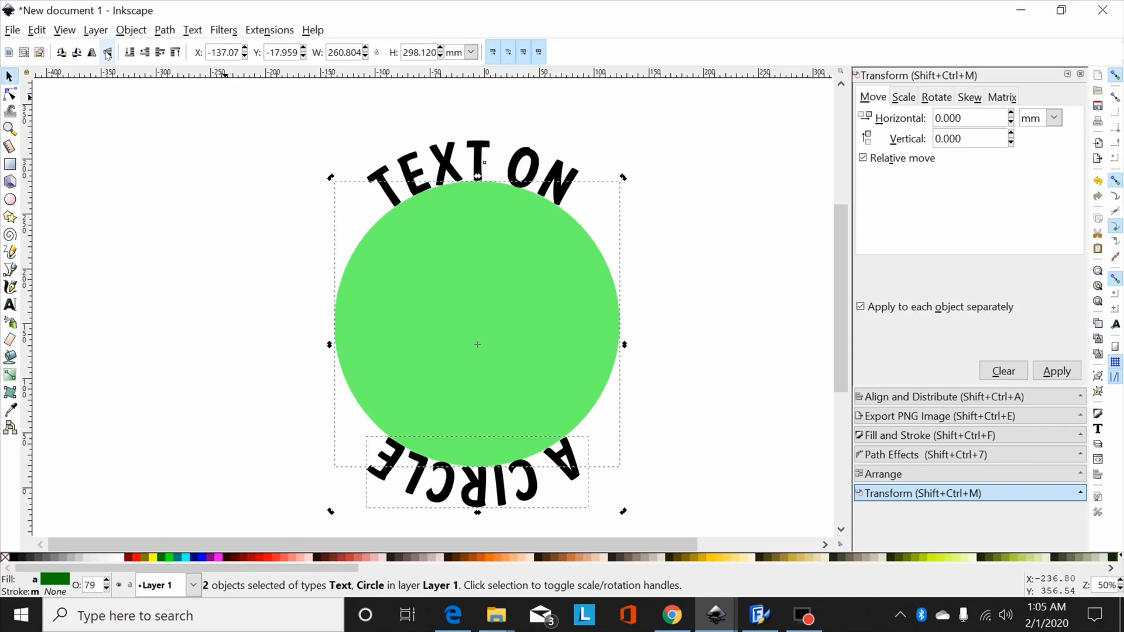
{"action": "mouse_move", "coordinate": [108, 52]}
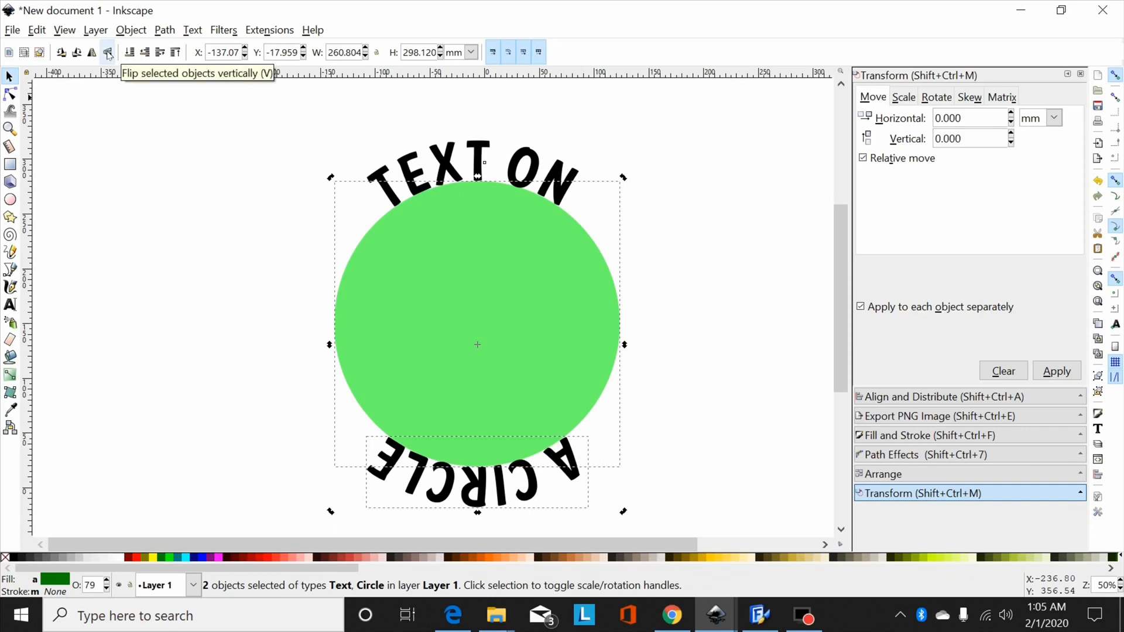
Step: Flip the circle and bottom text vertically and horizontally so 'A CIRCLE' reads upright
{"action": "left_click", "coordinate": [107, 53]}
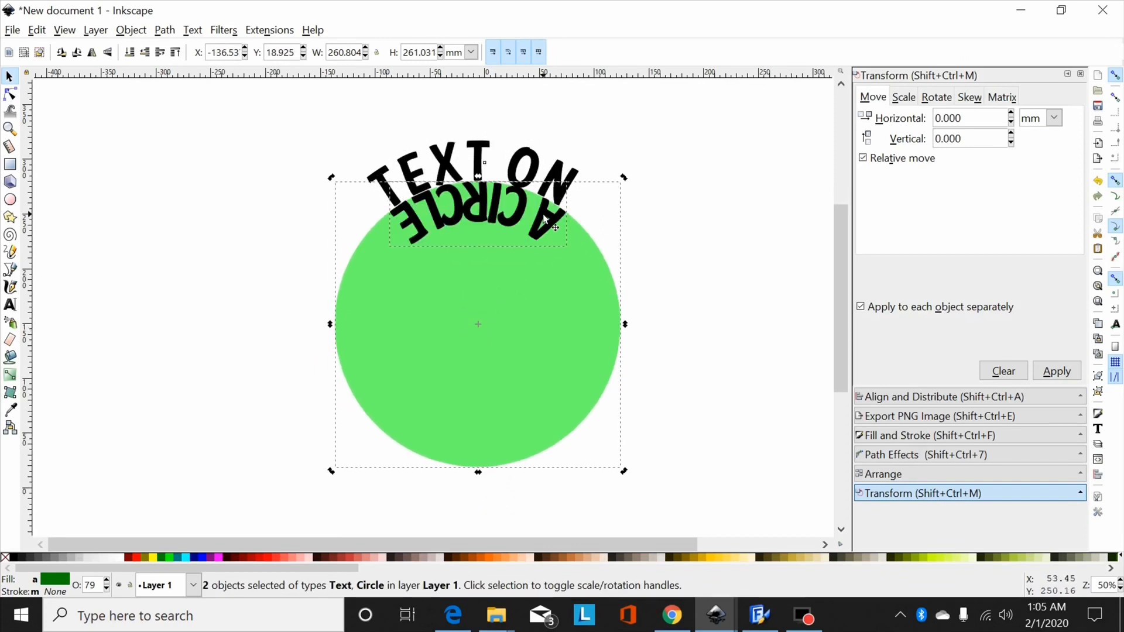
{"action": "left_click", "coordinate": [598, 269]}
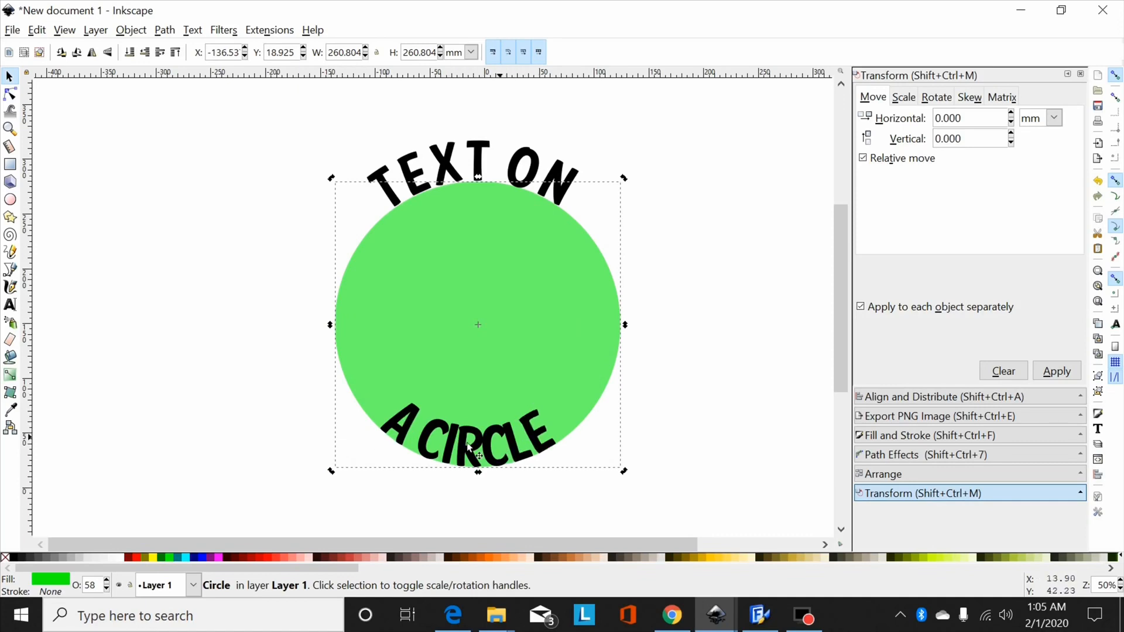
{"action": "mouse_move", "coordinate": [505, 466]}
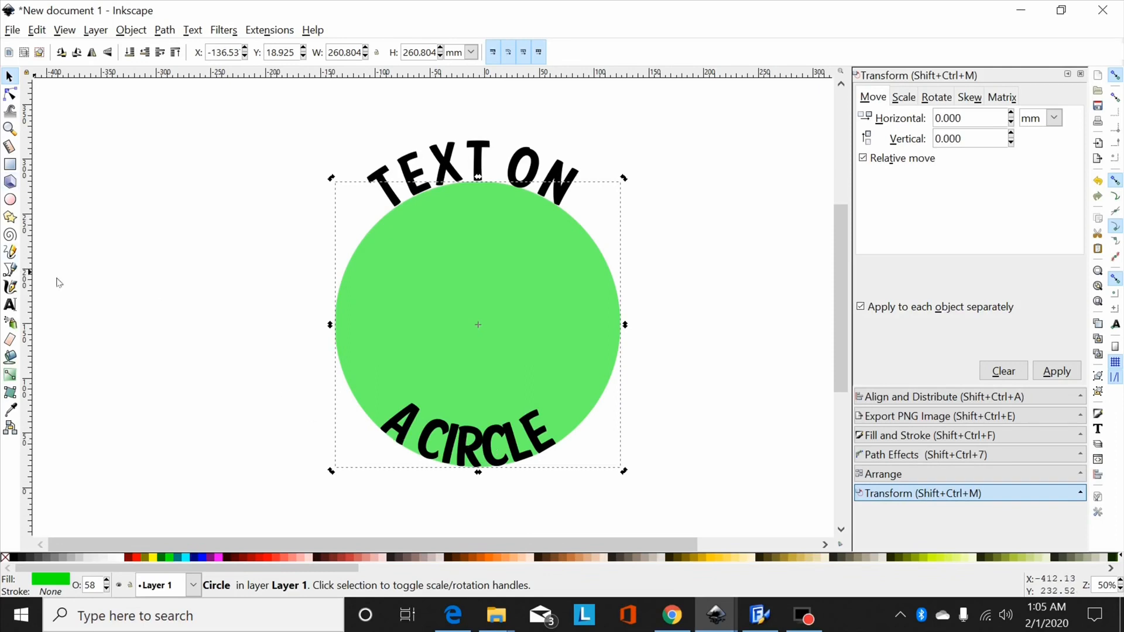
Step: Edit the 'A CIRCLE' text to widen its letter spacing
{"action": "left_click", "coordinate": [466, 437]}
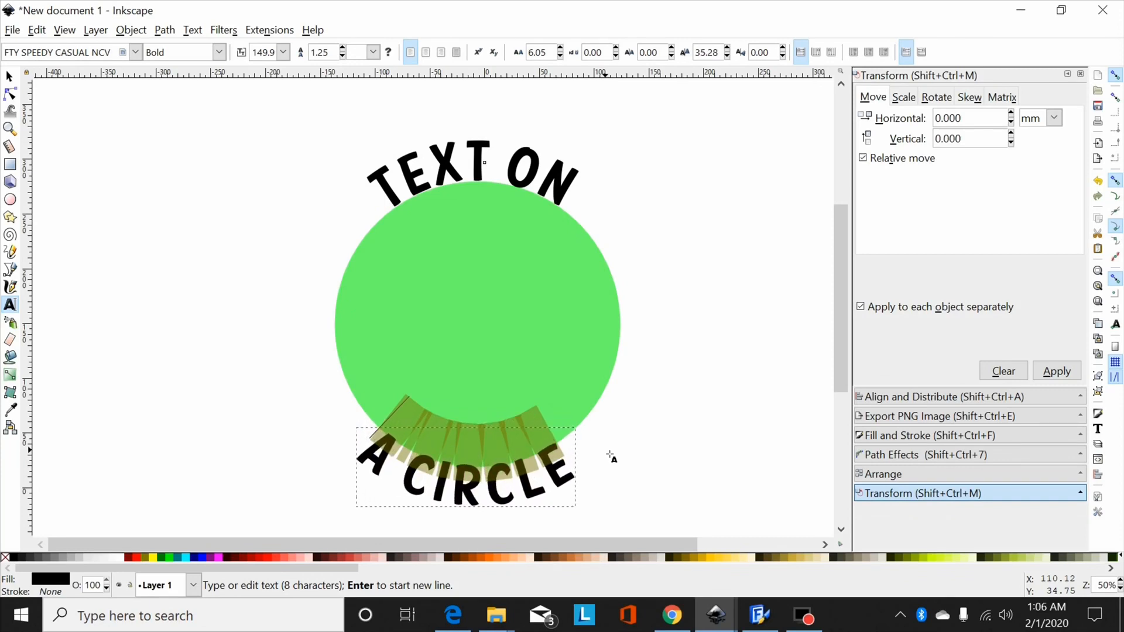
{"action": "mouse_move", "coordinate": [754, 411]}
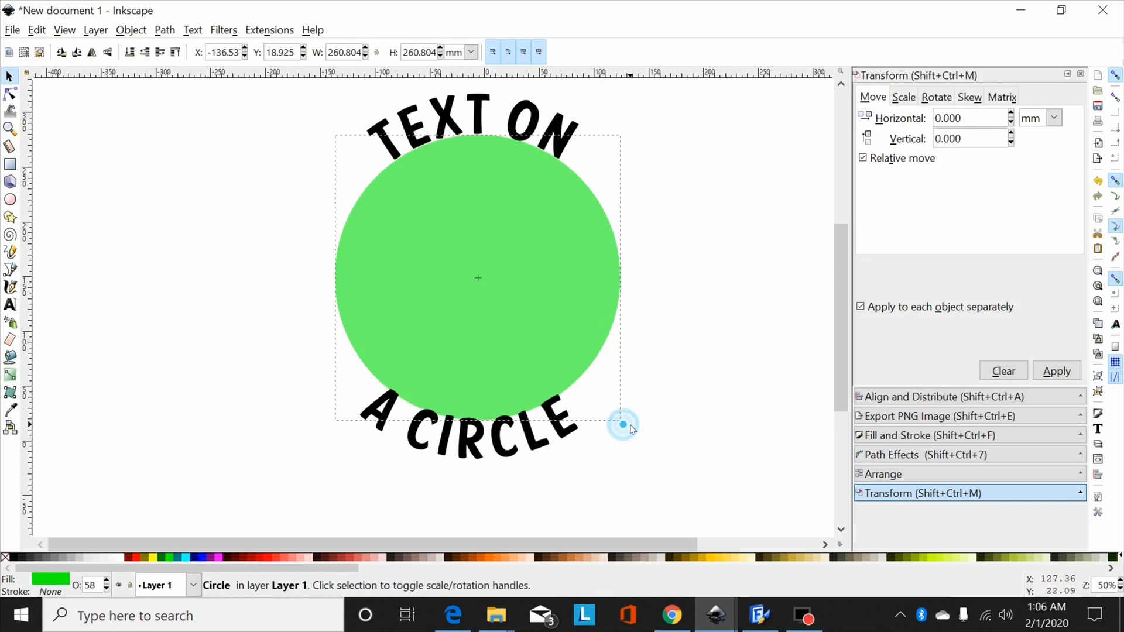
{"action": "left_click", "coordinate": [622, 424]}
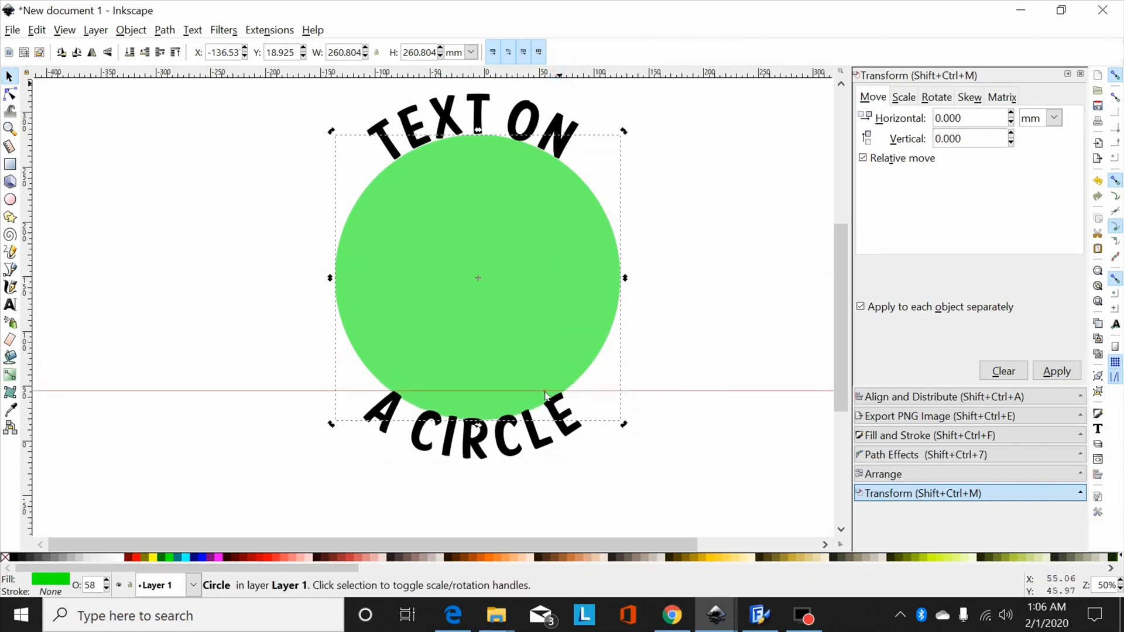
{"action": "mouse_move", "coordinate": [603, 401]}
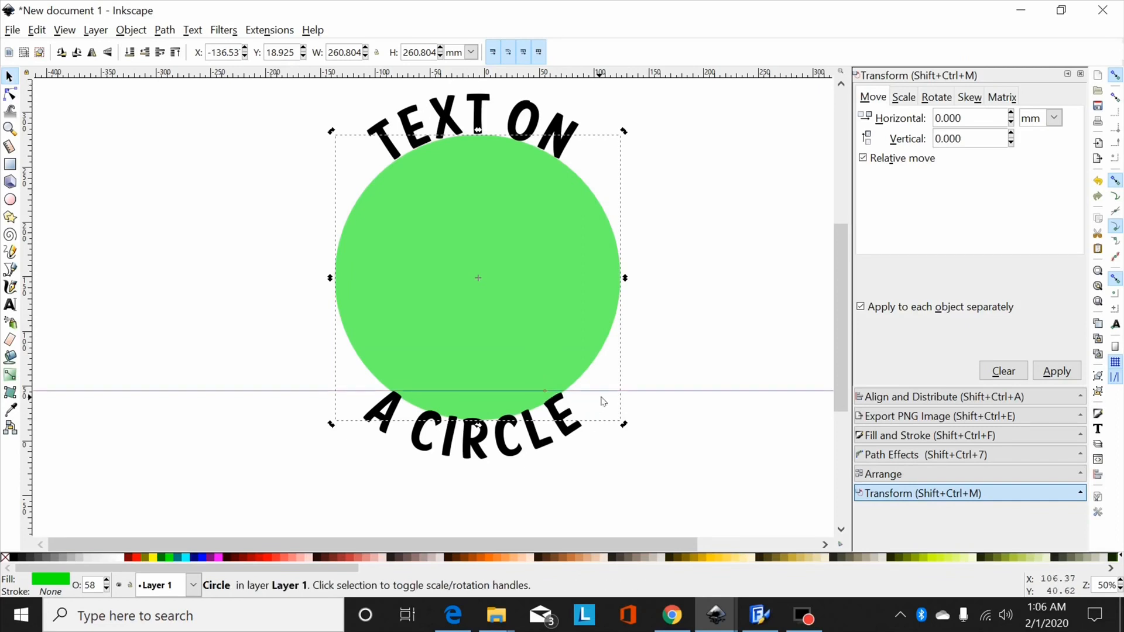
{"action": "mouse_move", "coordinate": [713, 380]}
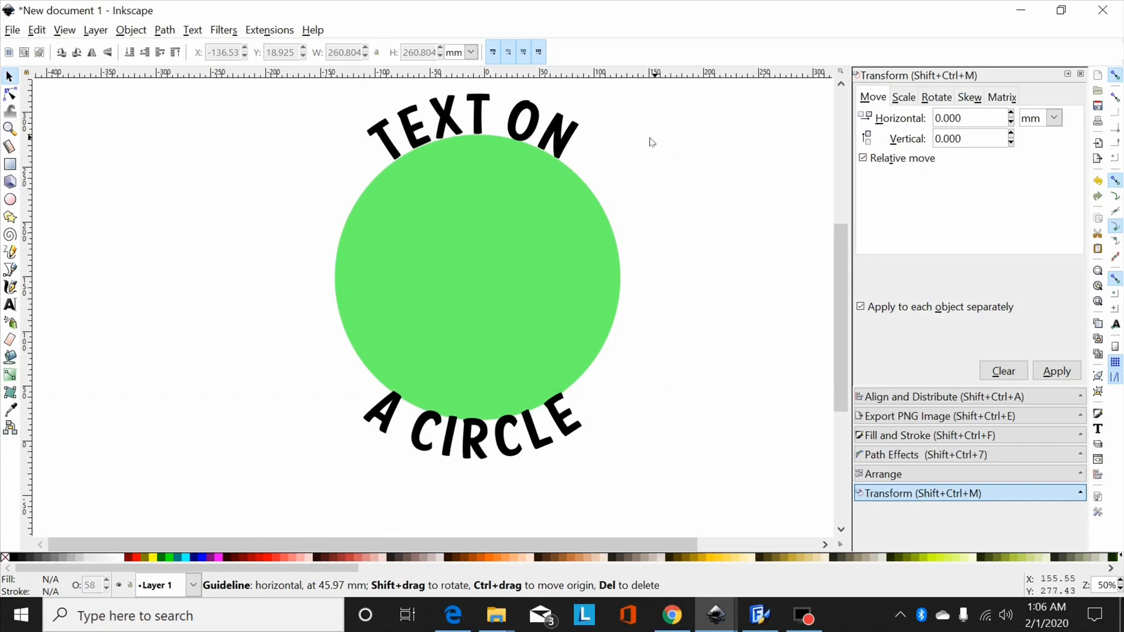
{"action": "mouse_move", "coordinate": [537, 409]}
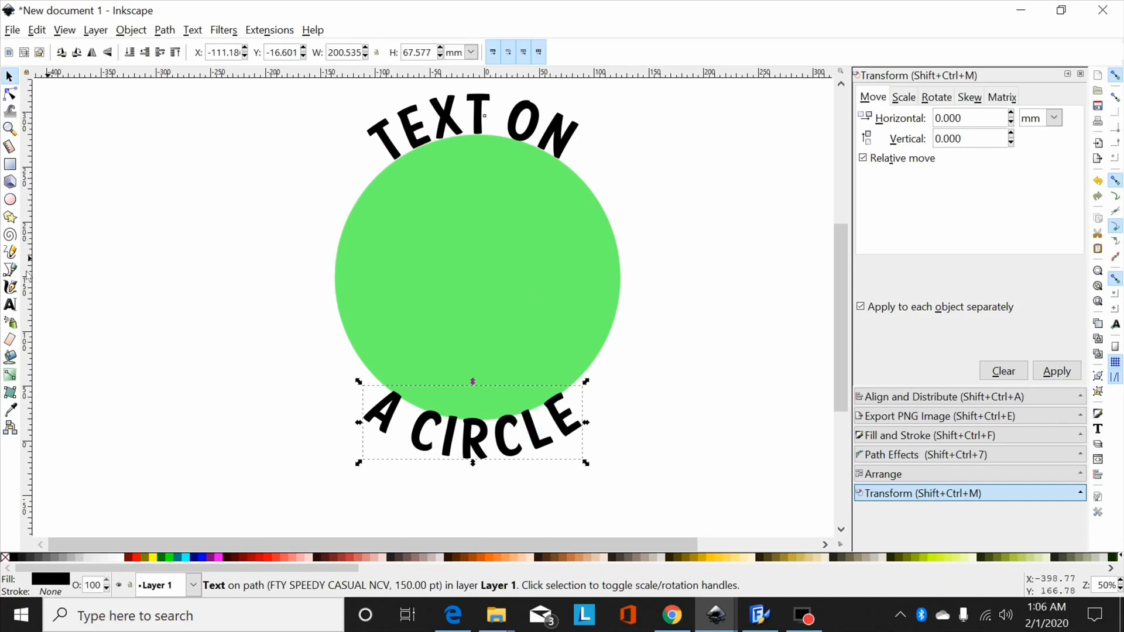
Step: Lower the 'A CIRCLE' letter spacing two notches with the spinner arrows
{"action": "left_click", "coordinate": [10, 303]}
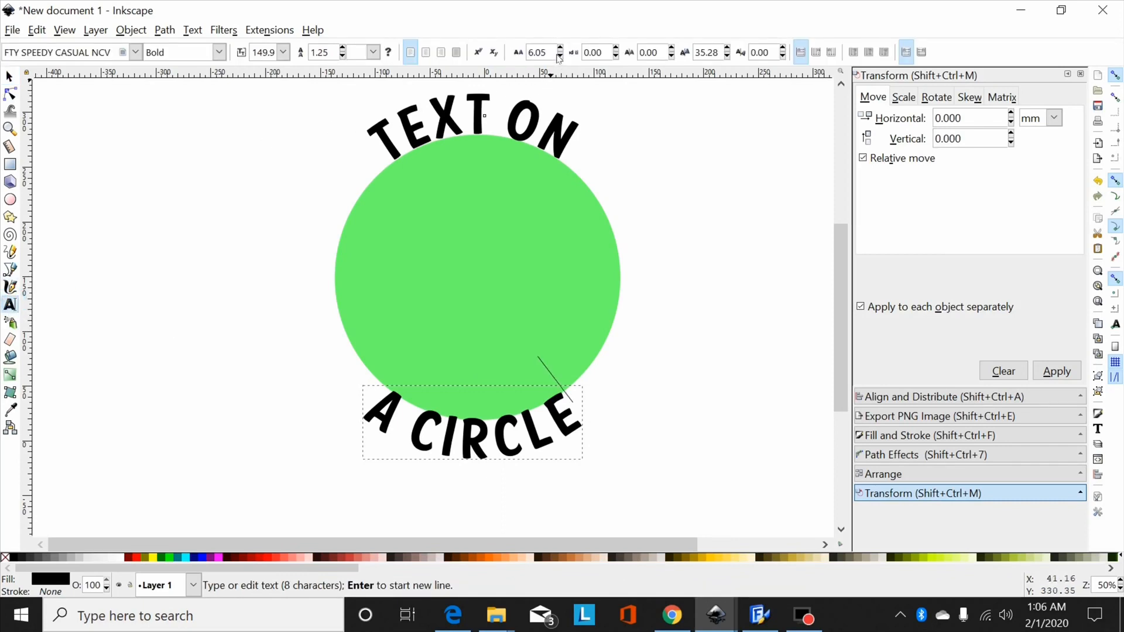
{"action": "mouse_move", "coordinate": [592, 51]}
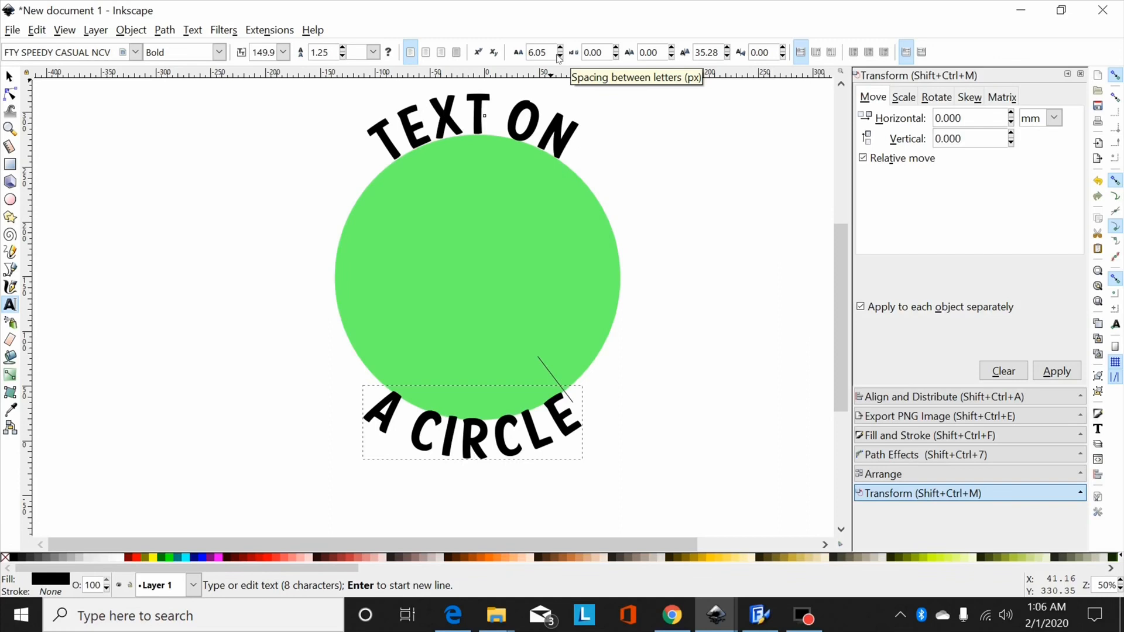
{"action": "left_click", "coordinate": [560, 56]}
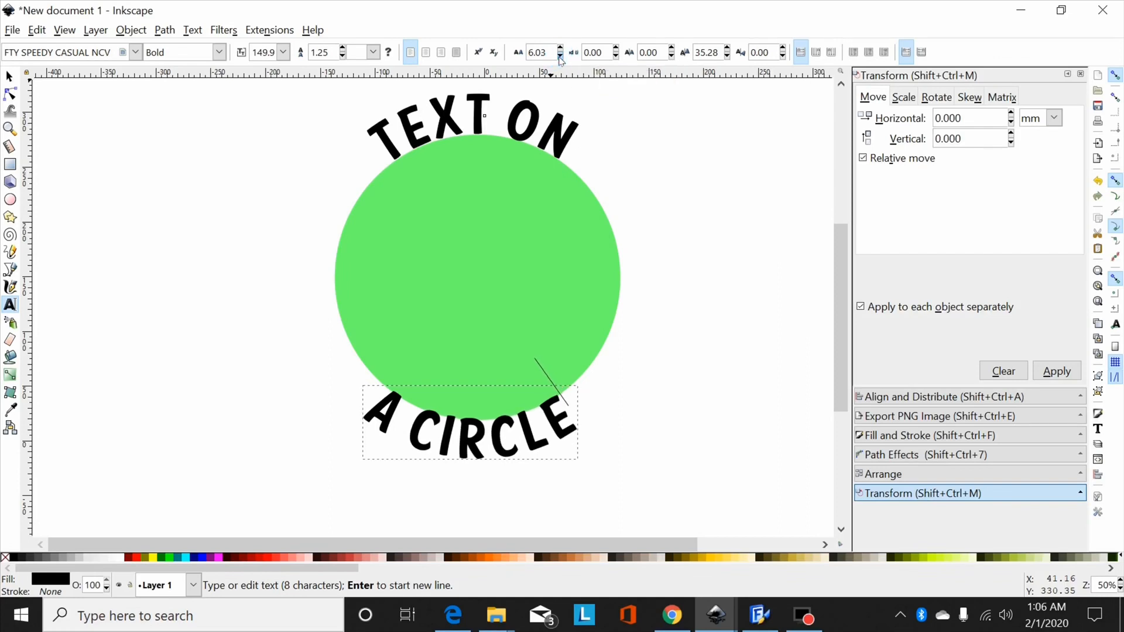
{"action": "left_click", "coordinate": [561, 51]}
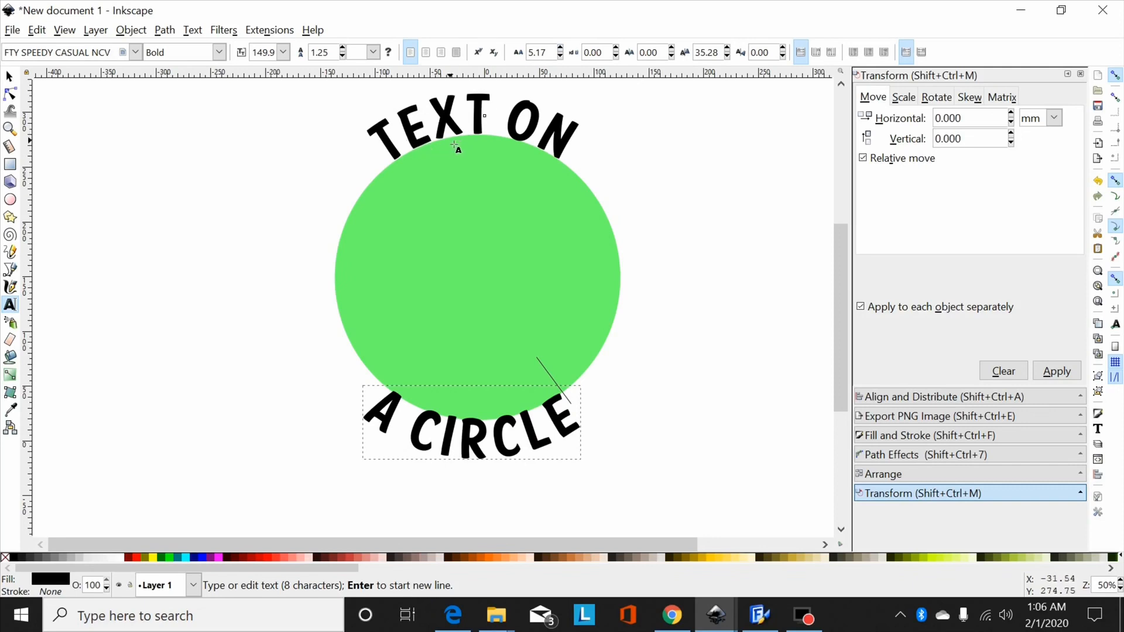
{"action": "mouse_move", "coordinate": [405, 118]}
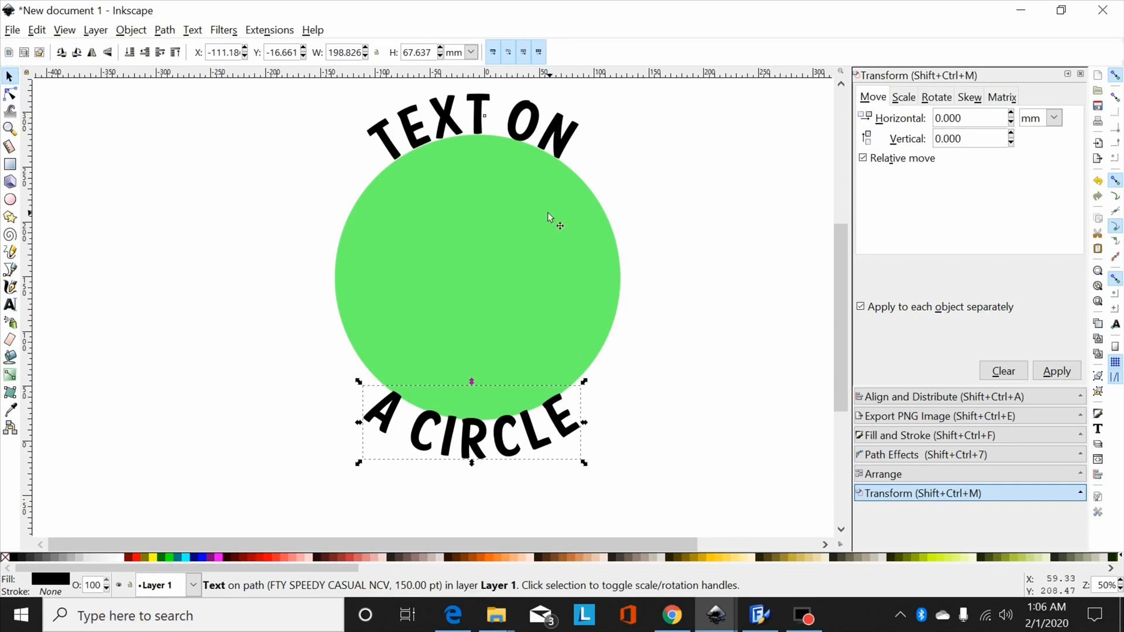
{"action": "mouse_move", "coordinate": [505, 430]}
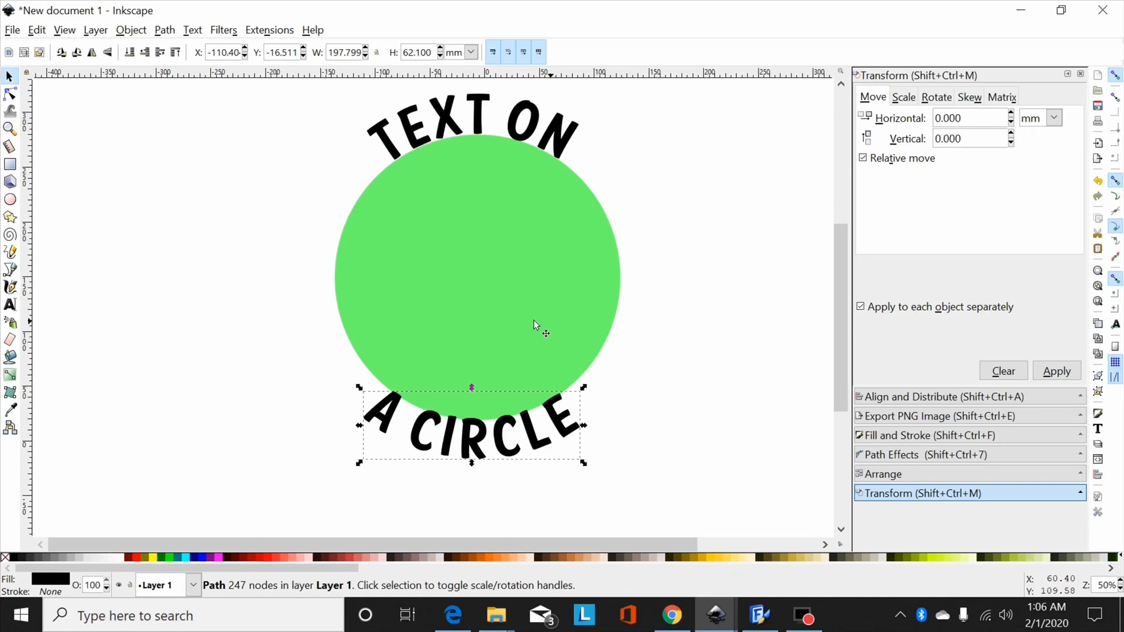
{"action": "mouse_move", "coordinate": [546, 150]}
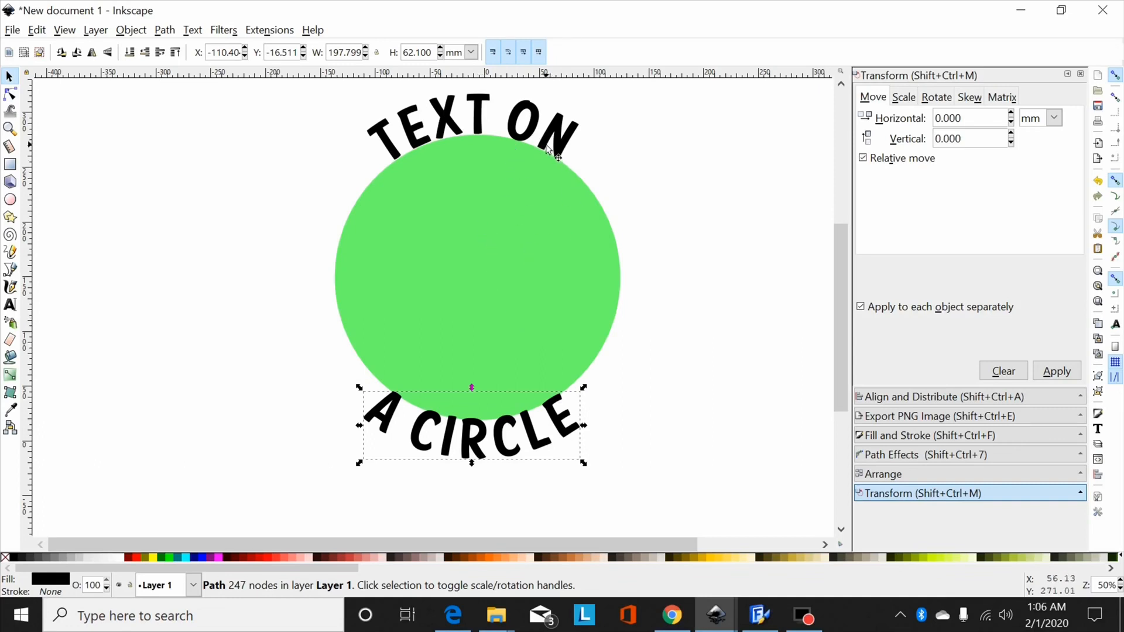
{"action": "mouse_move", "coordinate": [527, 265]}
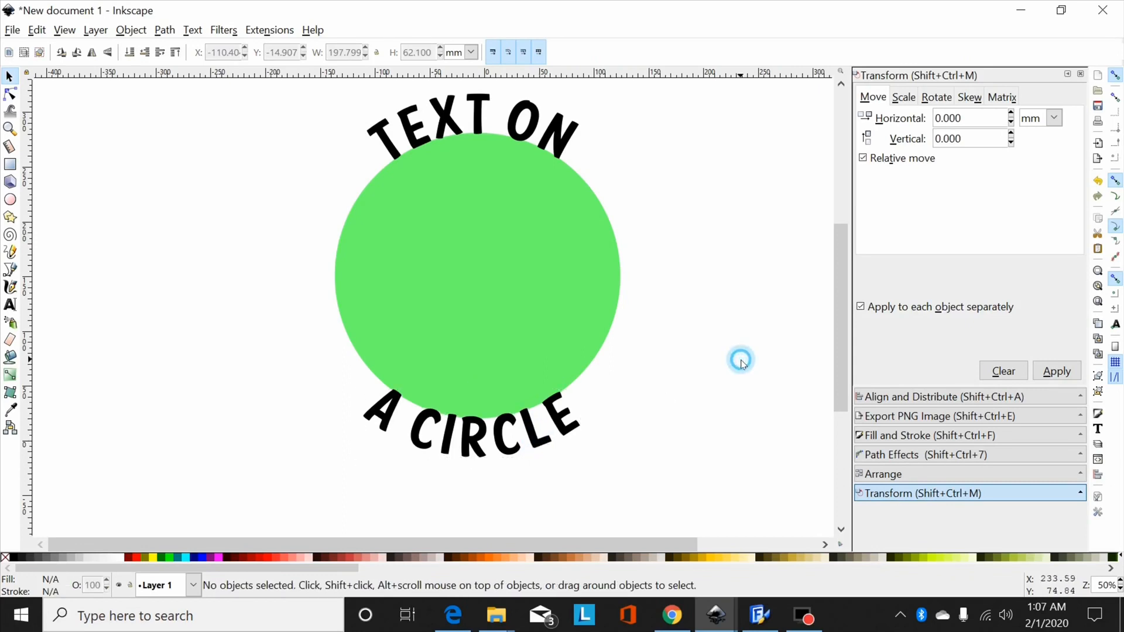
{"action": "mouse_move", "coordinate": [618, 206]}
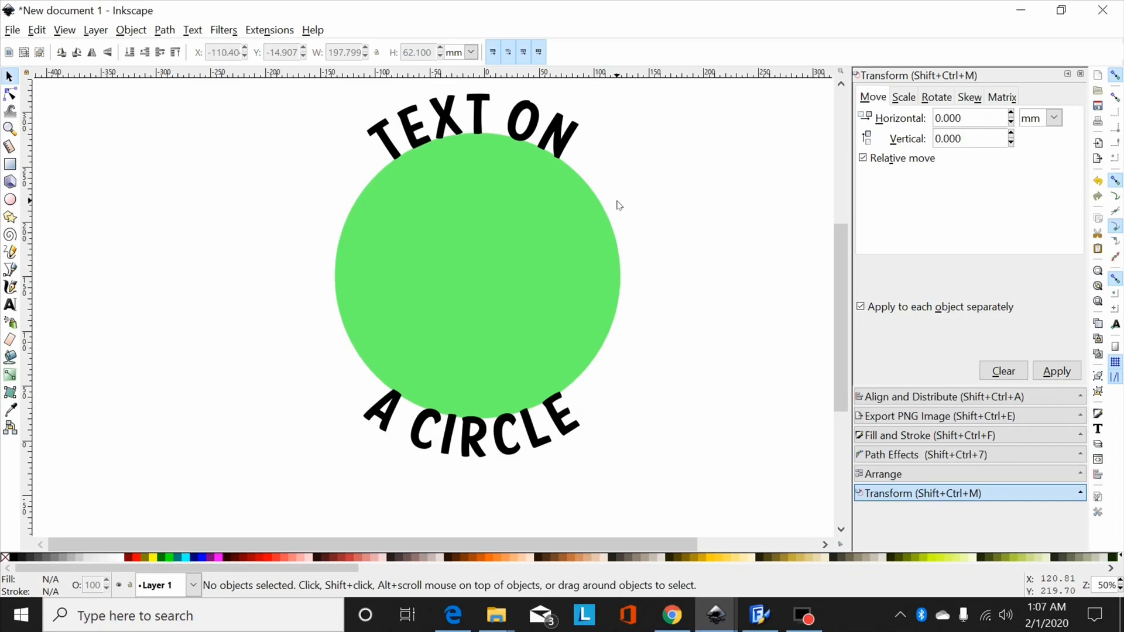